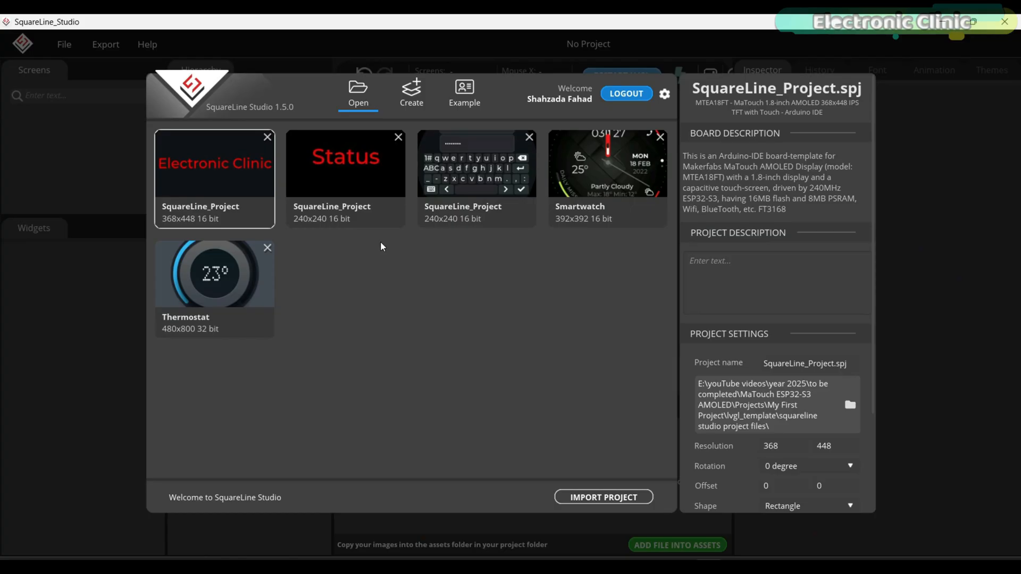
pyautogui.moveTo(539, 474)
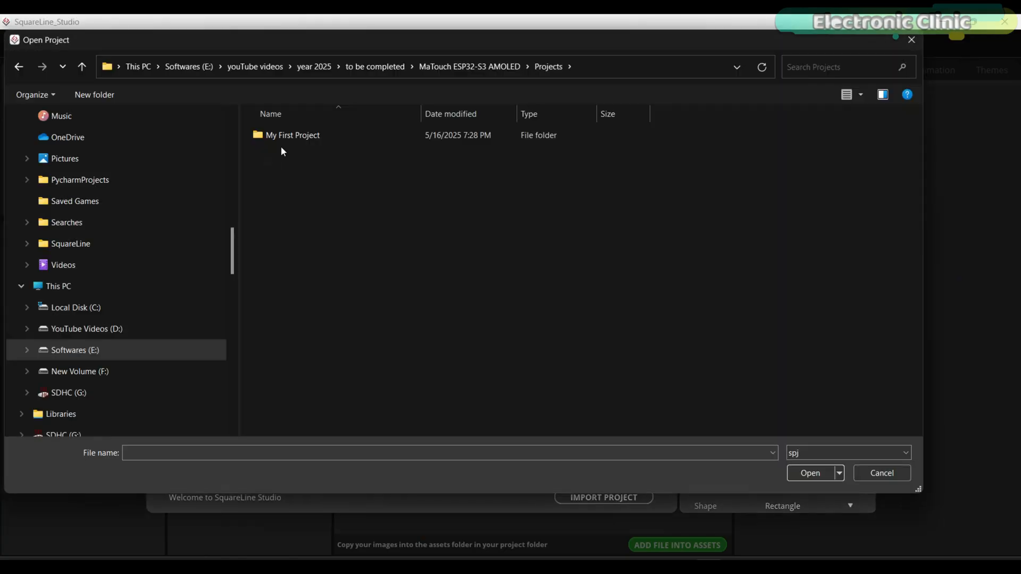
# Import SquareLine_Project.spj from My First Project\lvgl_template and open the MaTouch AMOLED project.
pyautogui.doubleClick(293, 134)
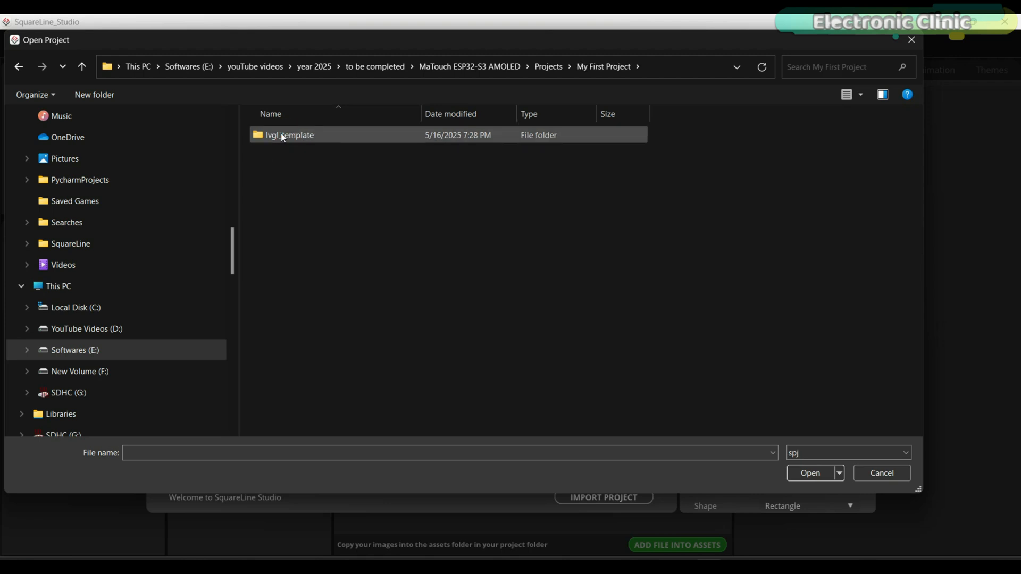
pyautogui.doubleClick(288, 135)
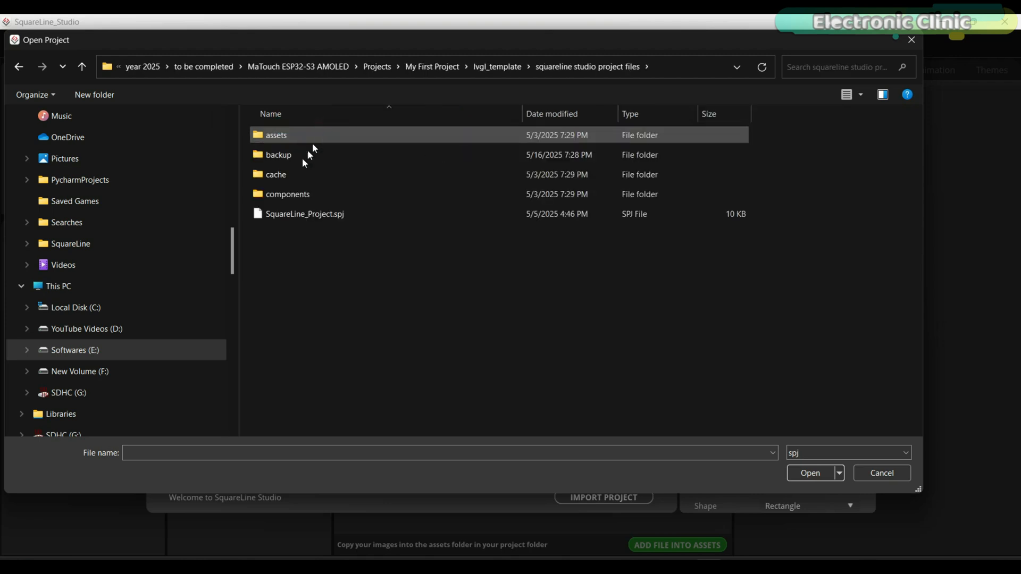
pyautogui.click(304, 213)
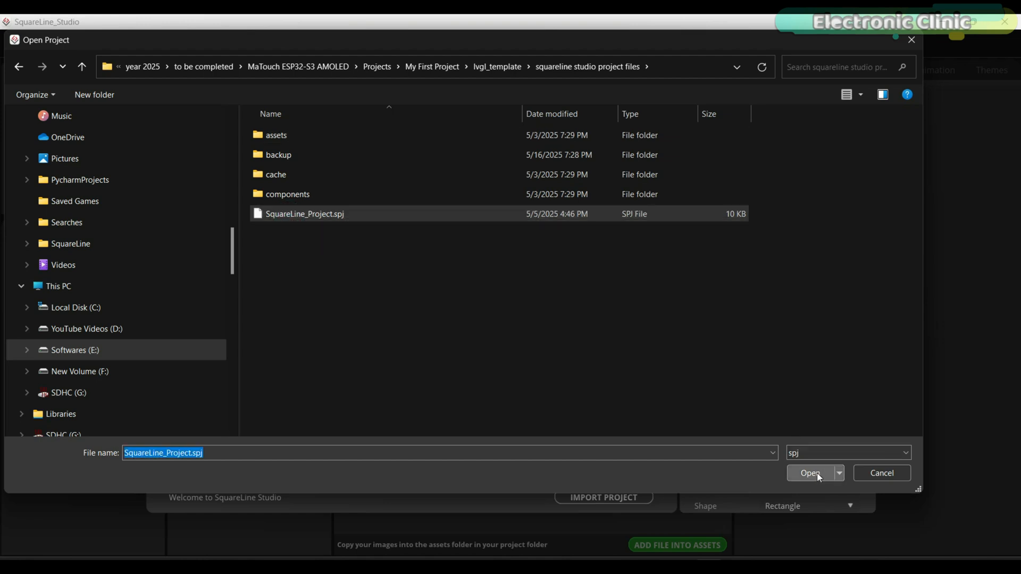
pyautogui.click(810, 473)
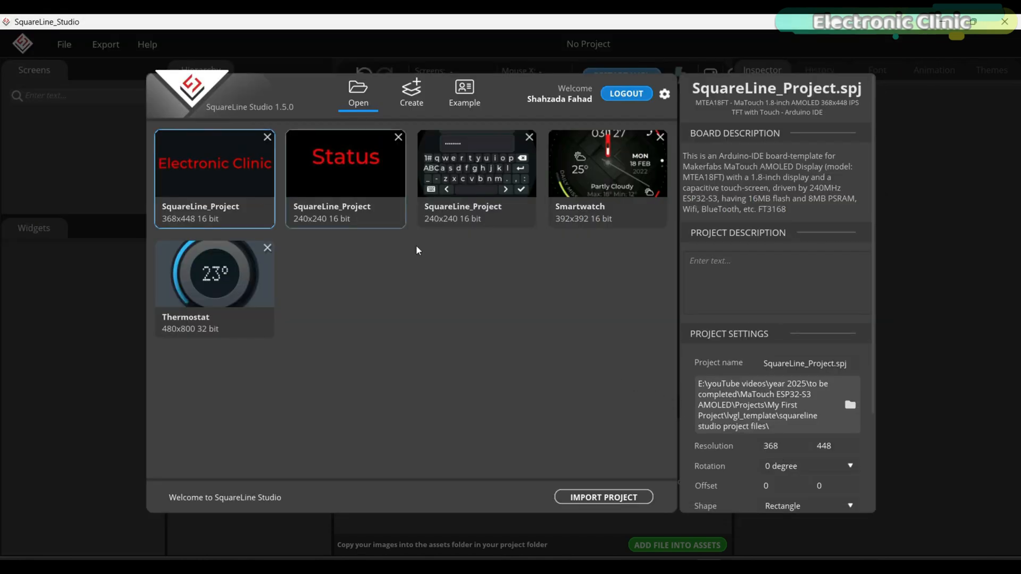
pyautogui.scroll(-3)
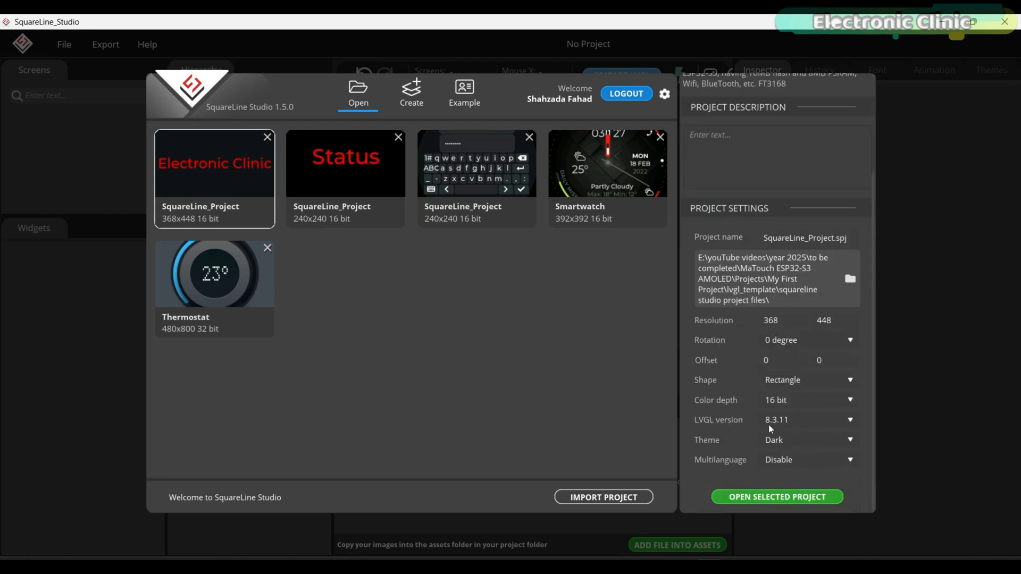
pyautogui.click(775, 497)
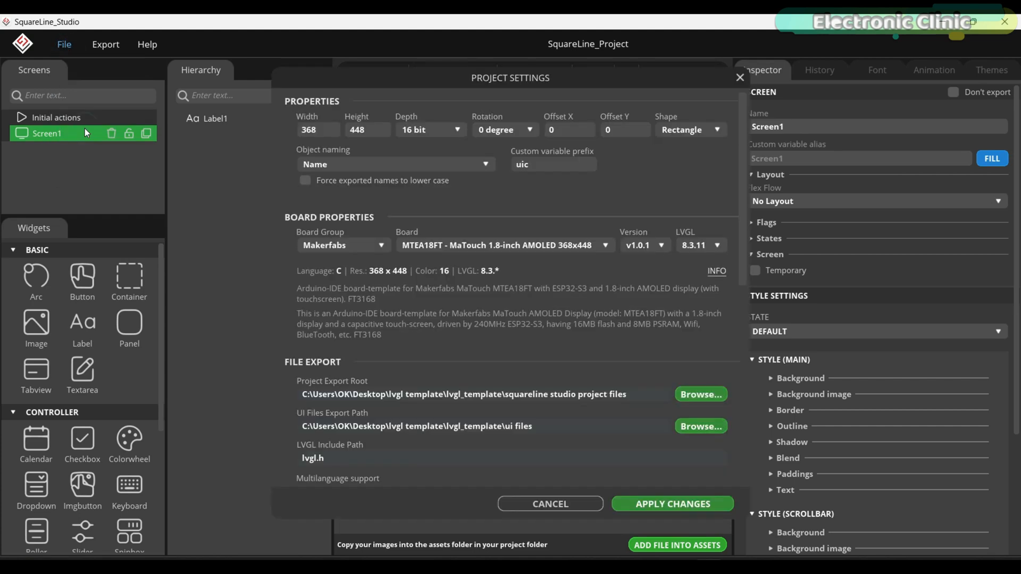
# Set Project Export Root to 'squareline studio project files' and UI Files Export Path to 'ui files'.
pyautogui.scroll(-3)
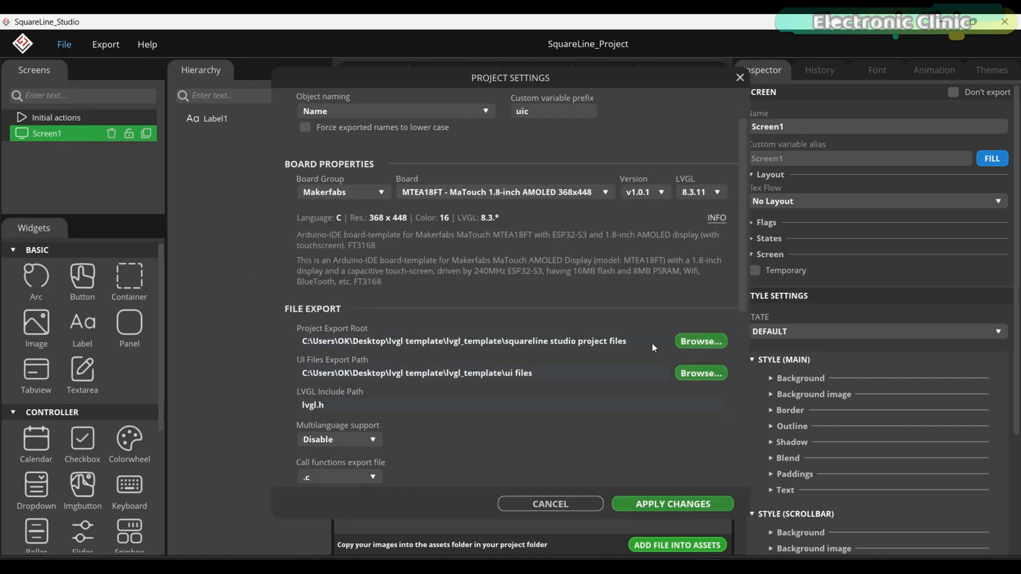
pyautogui.click(700, 340)
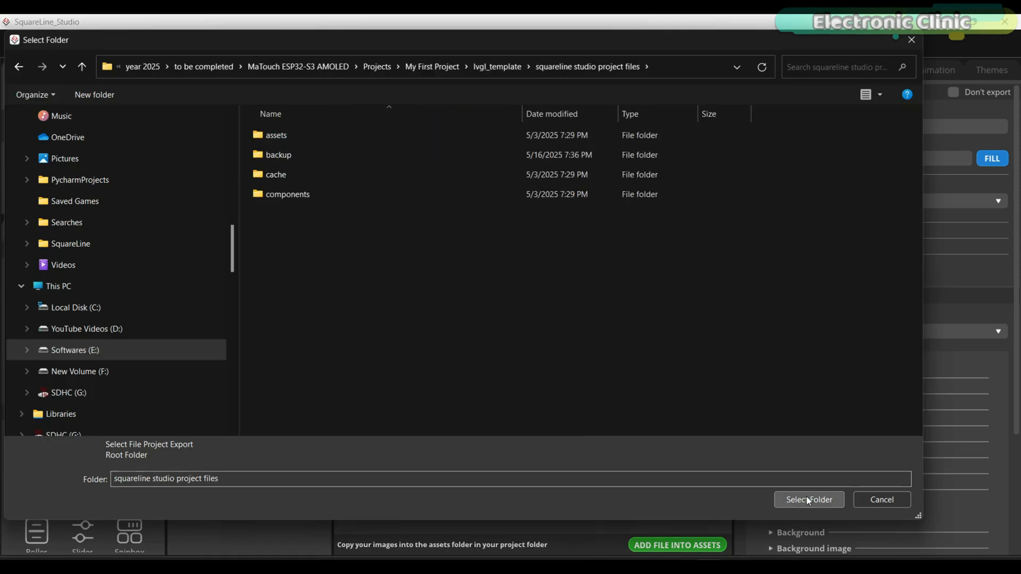
pyautogui.click(809, 499)
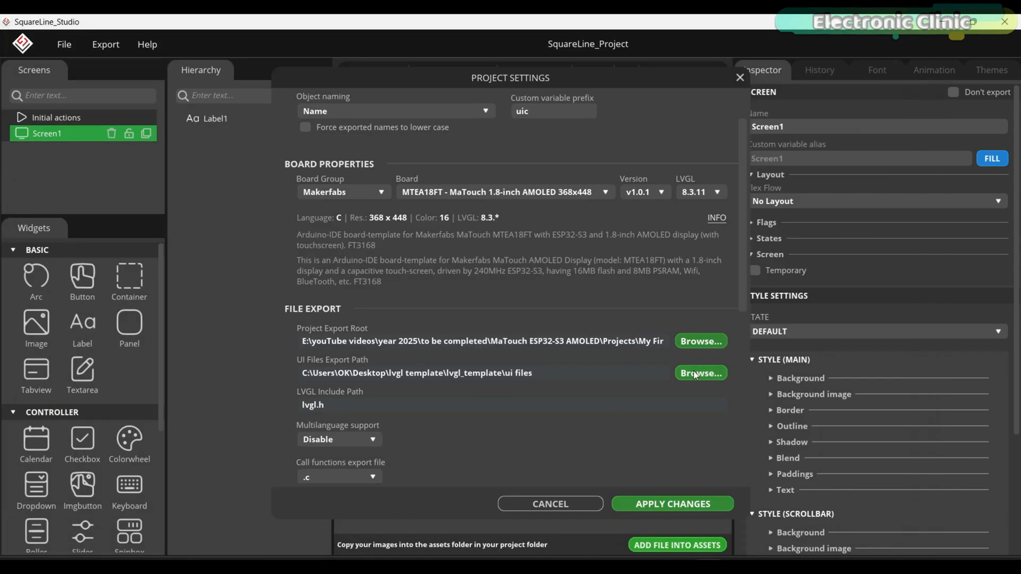
pyautogui.click(701, 372)
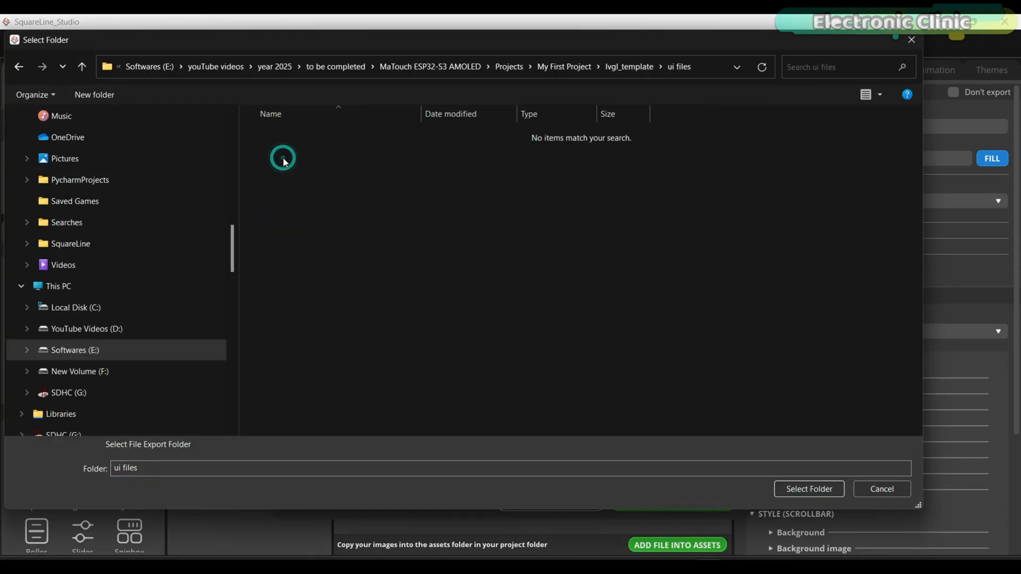
pyautogui.click(808, 490)
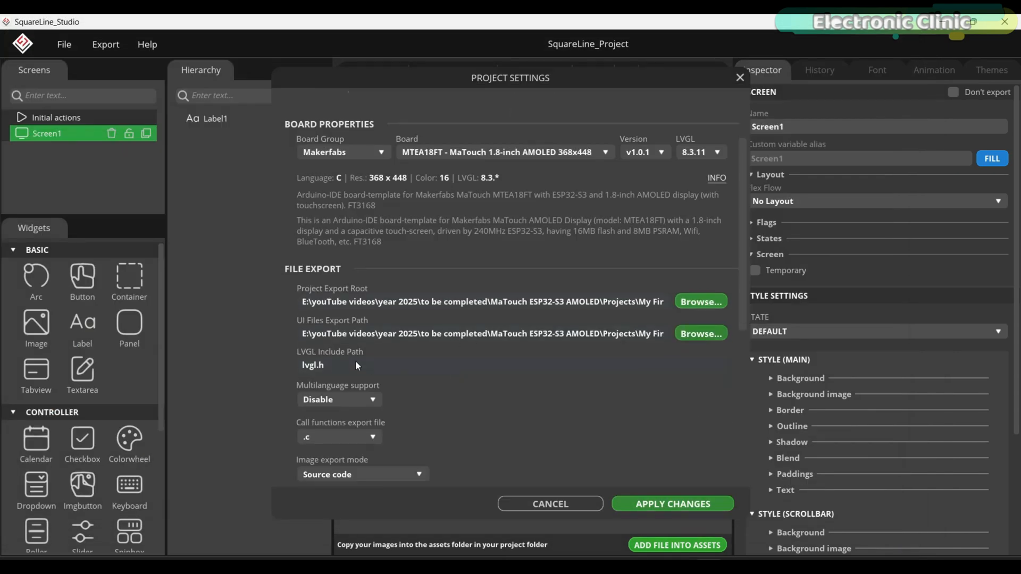
# Export the UI files into the lvgl_template folder.
pyautogui.scroll(-3)
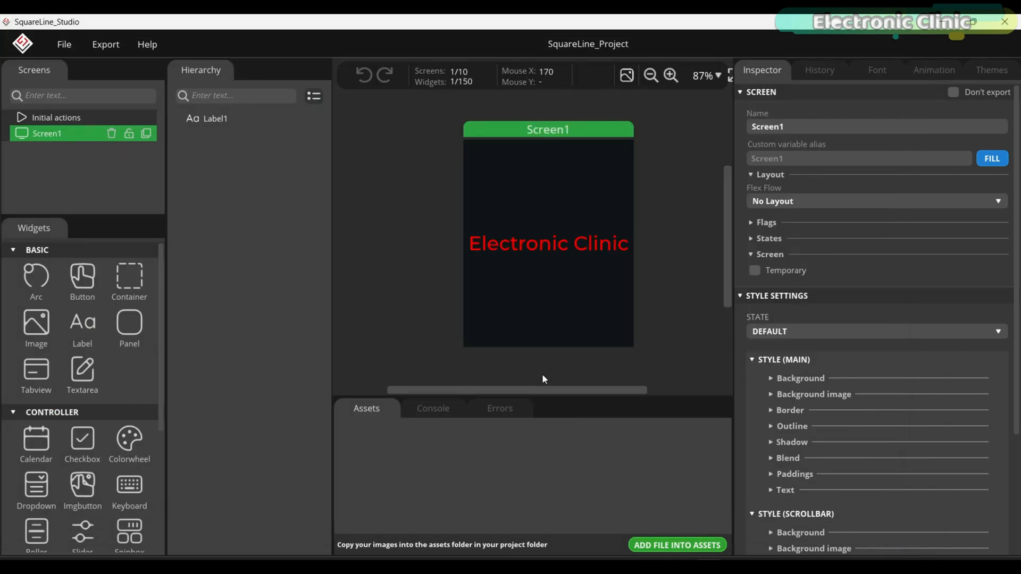
pyautogui.click(105, 45)
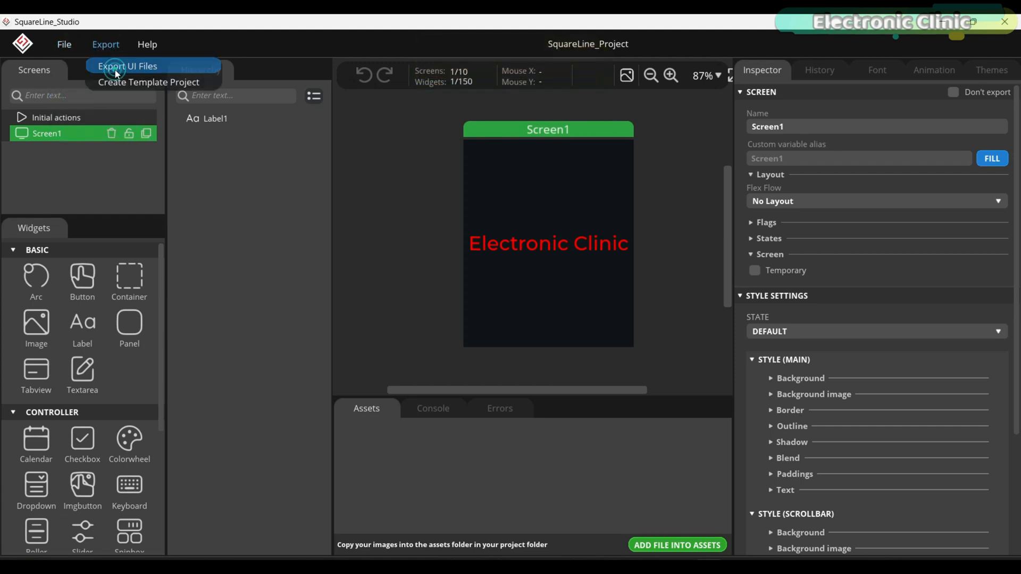
pyautogui.click(127, 66)
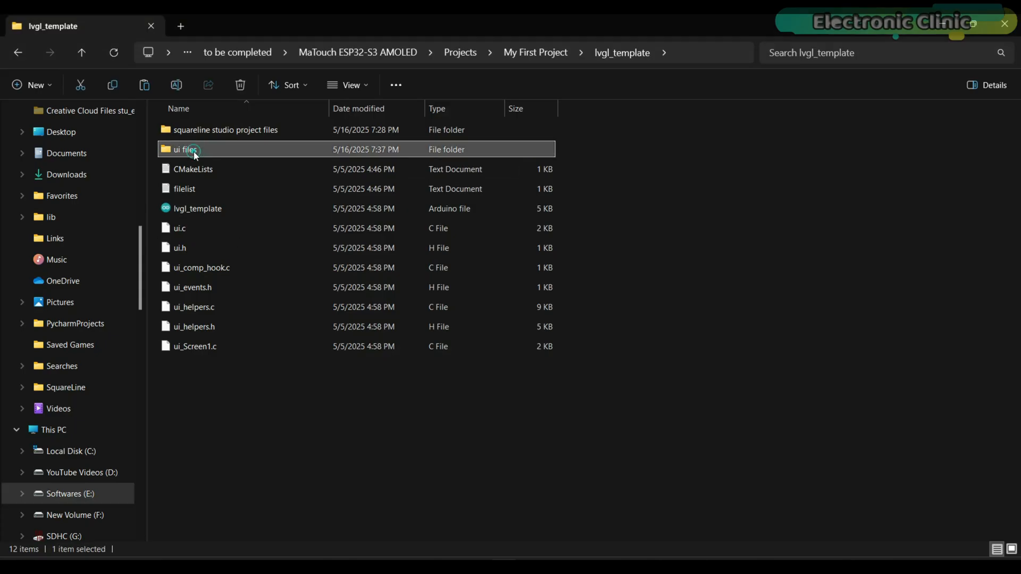
# Check the exported ui files folder, then open lvgl_template.ino in Arduino IDE.
pyautogui.doubleClick(186, 149)
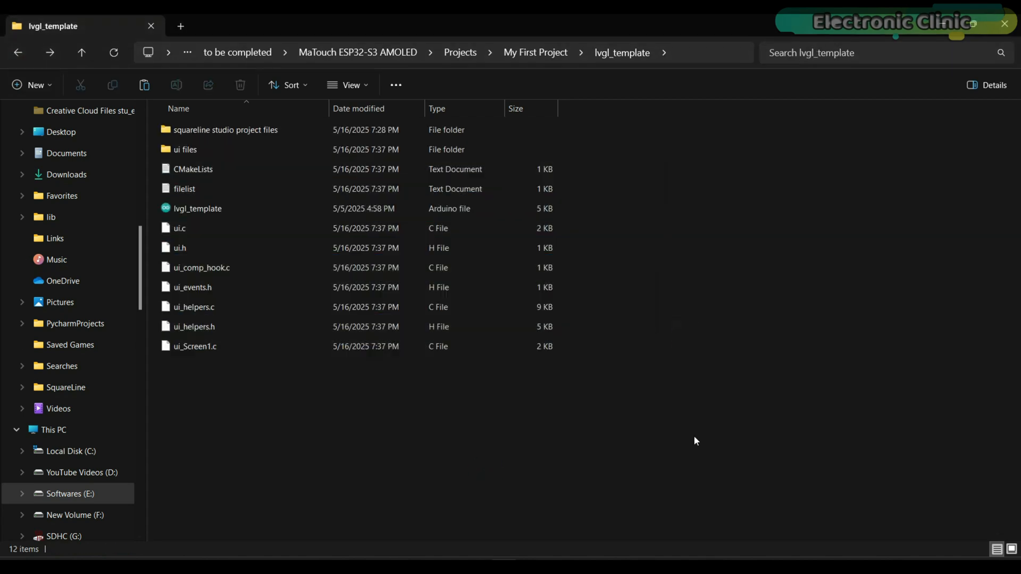
pyautogui.doubleClick(195, 345)
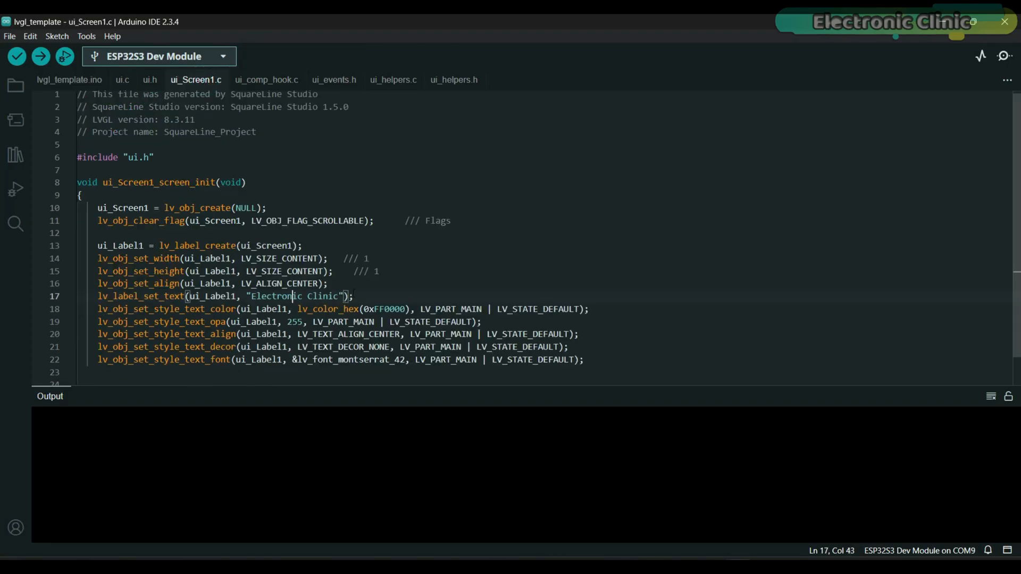
# Upload the lvgl_template sketch to the ESP32S3 Dev Module on COM9, then start another upload.
pyautogui.click(40, 57)
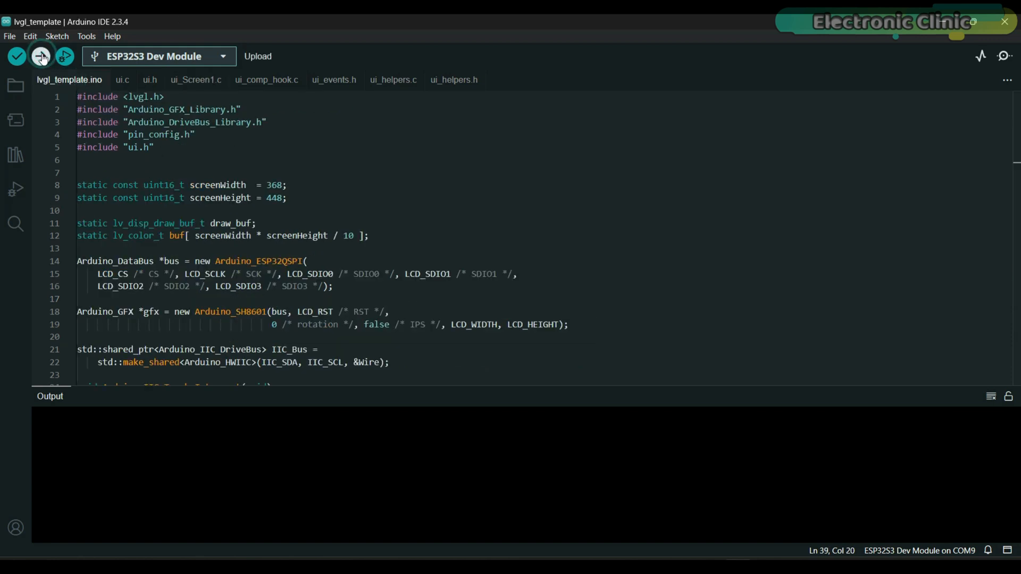
pyautogui.click(40, 56)
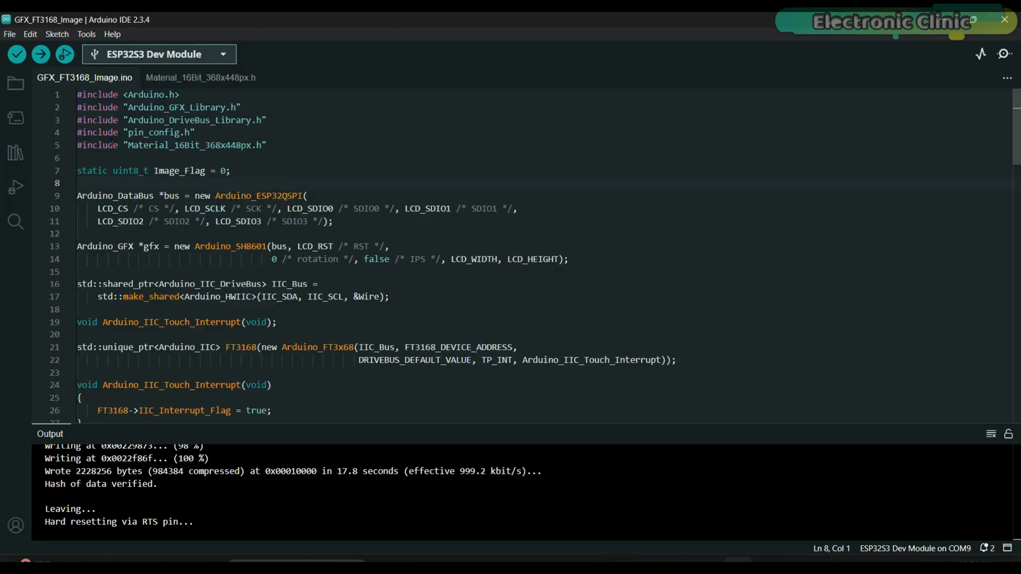
pyautogui.click(40, 54)
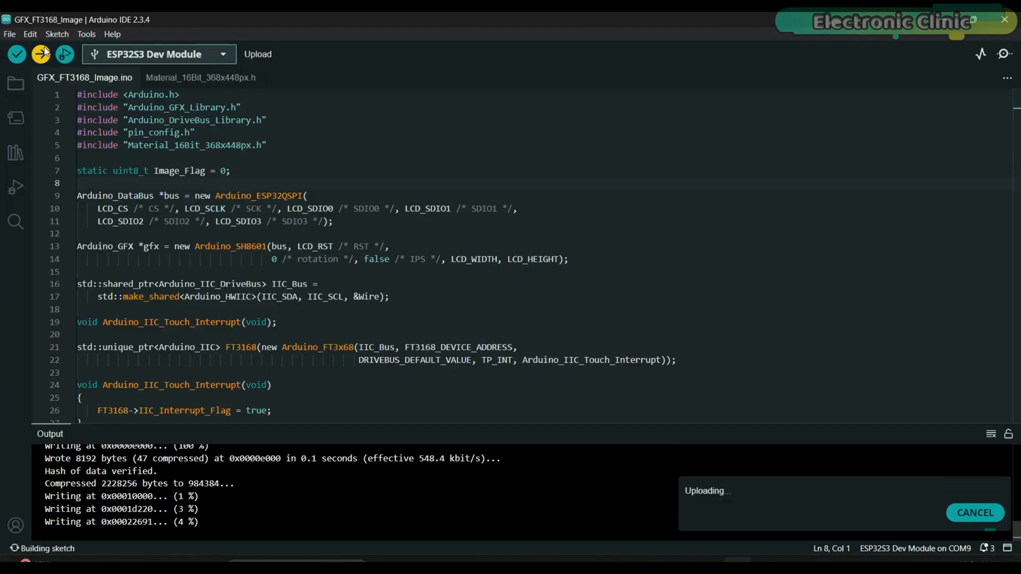